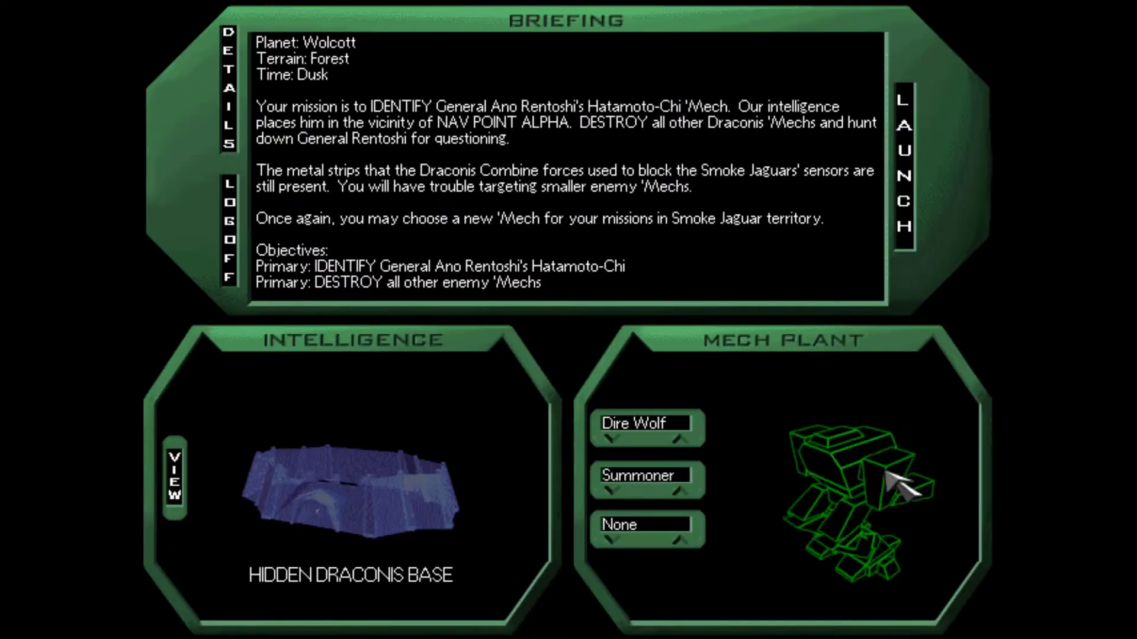
pyautogui.click(902, 164)
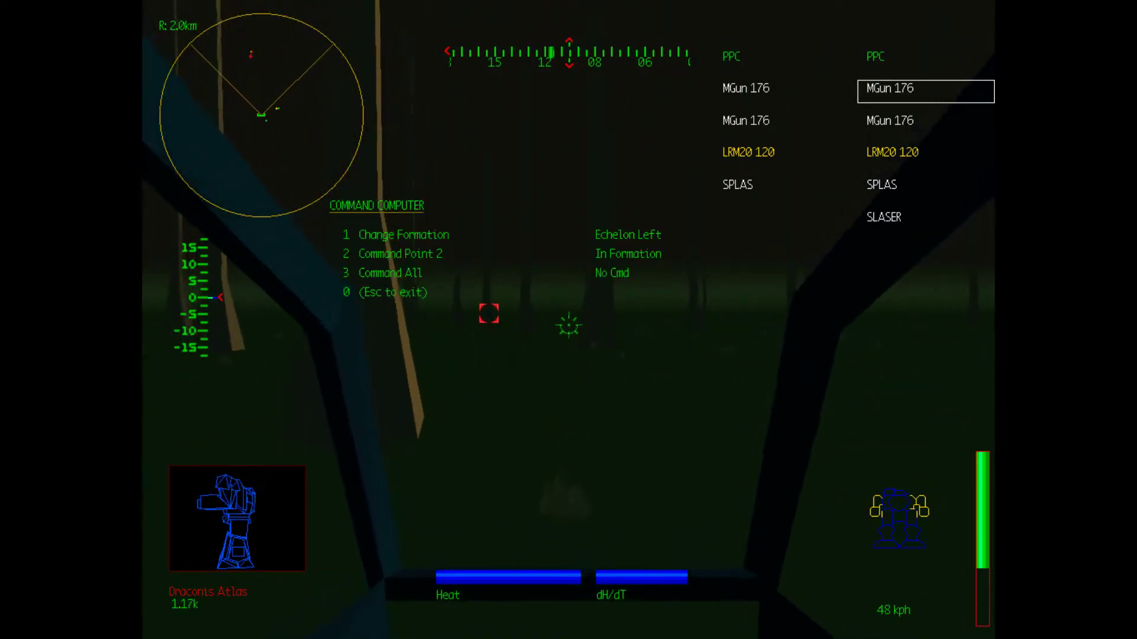
# Issue lance order 3 to the lancemates against the Draconis Atlas.
pyautogui.press('3')
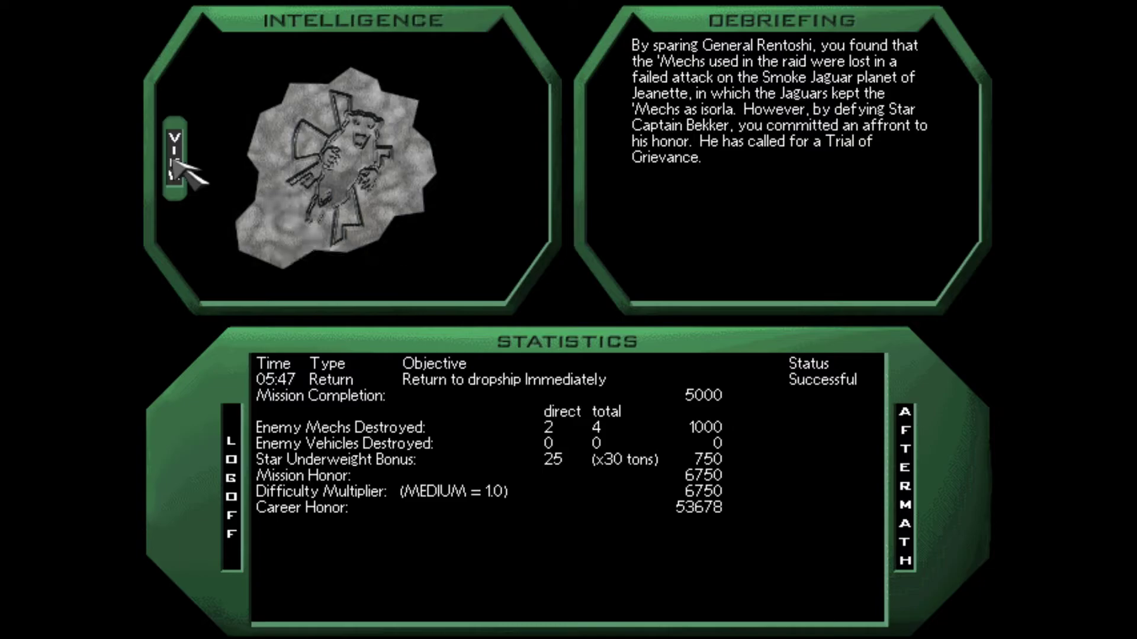
# Identify the carved emblem in the intelligence report as Smoke Jaguar.
pyautogui.click(173, 160)
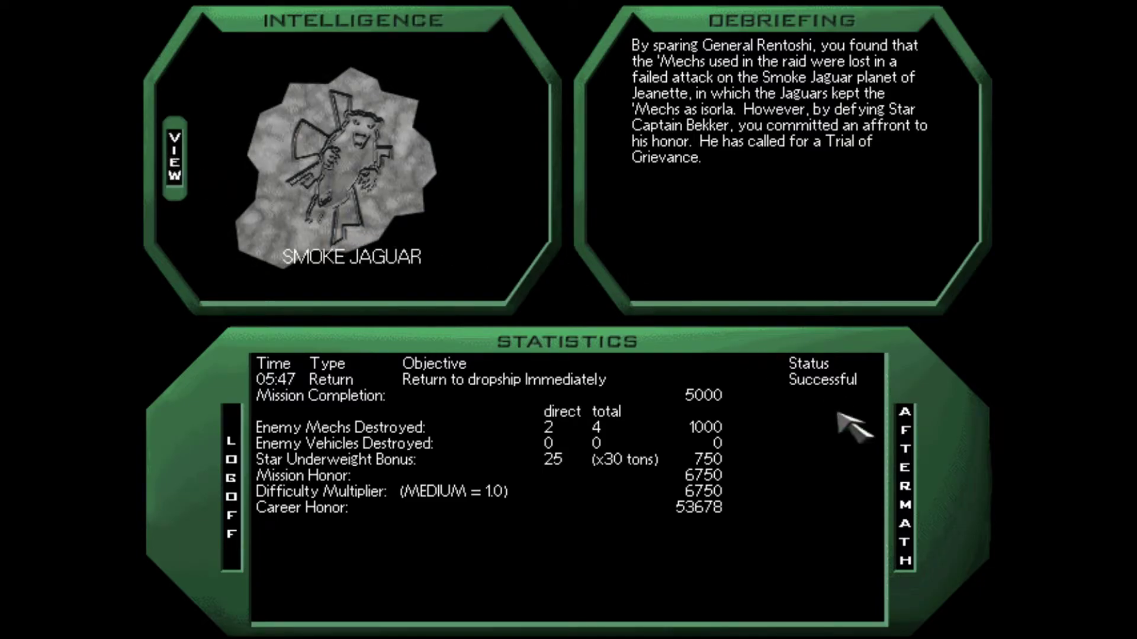
# Read the aftermath report on Bekker's treason and the coming Trial of Grievance.
pyautogui.click(902, 479)
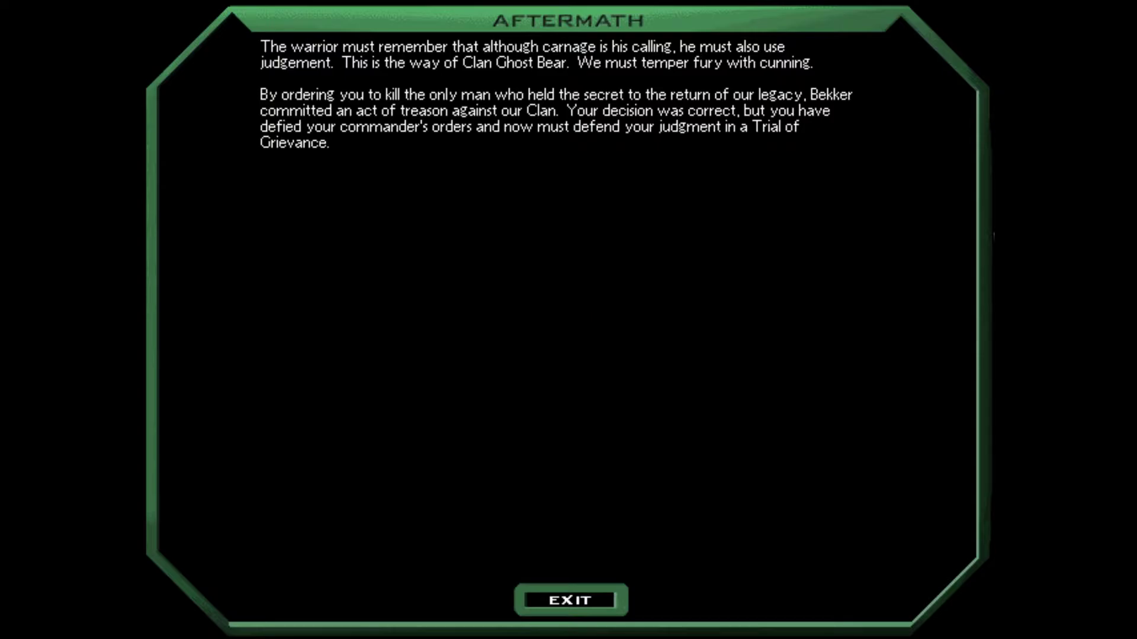
# Leave the aftermath report and reach the Labrea Trial of Grievance briefing against Star Captain Bekker.
pyautogui.click(570, 599)
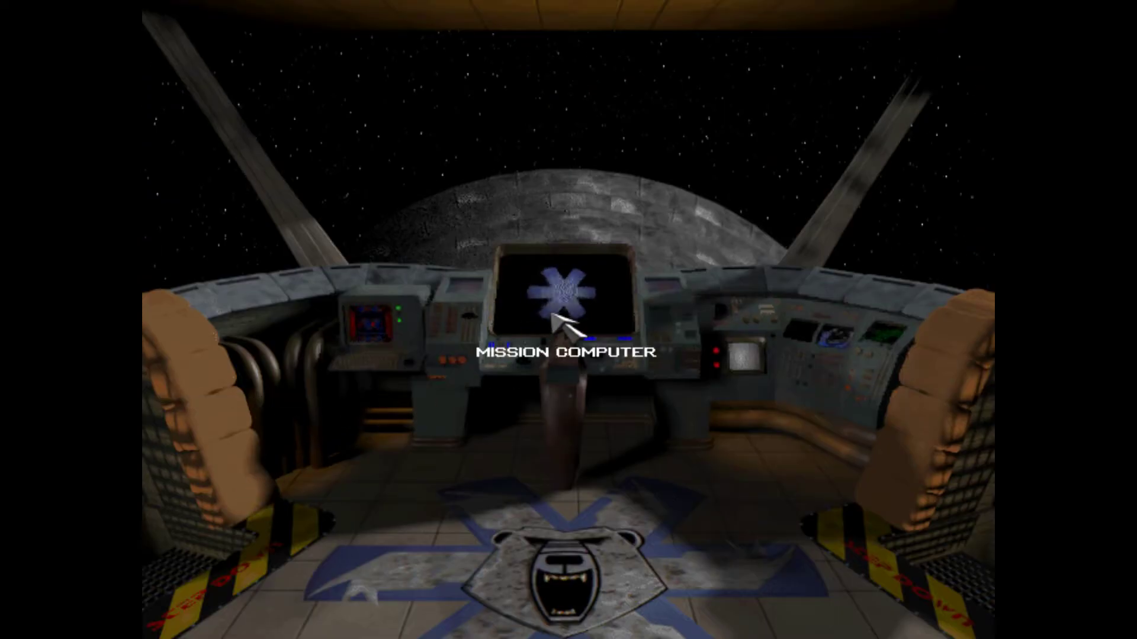
pyautogui.click(553, 294)
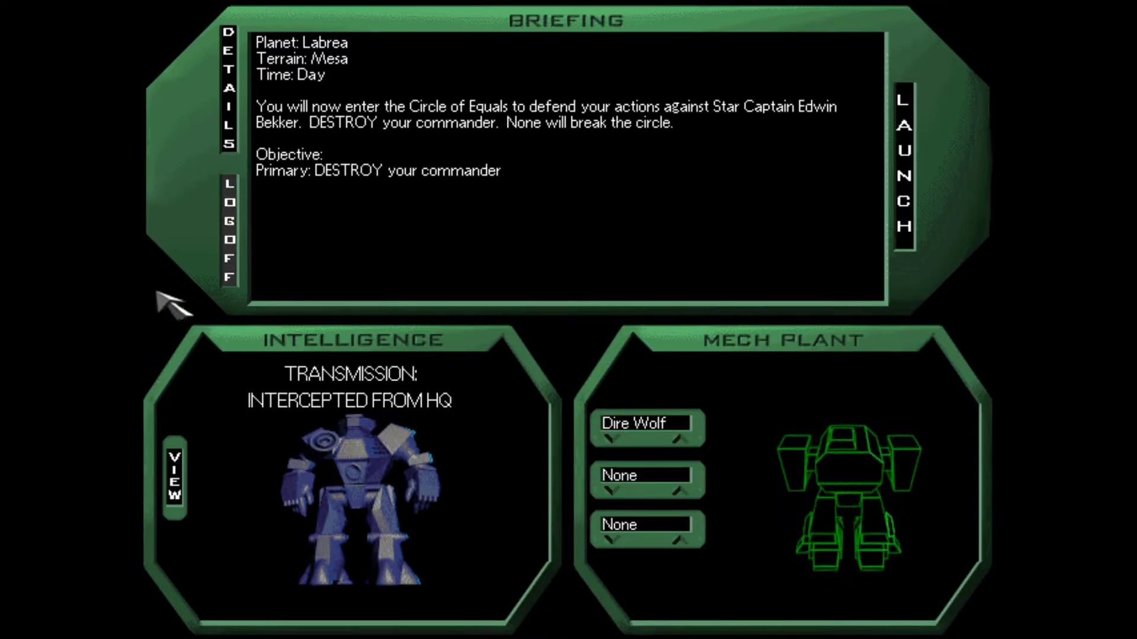
# Read the extended details on the Trial of Grievance and Circle of Equals rules.
pyautogui.click(230, 79)
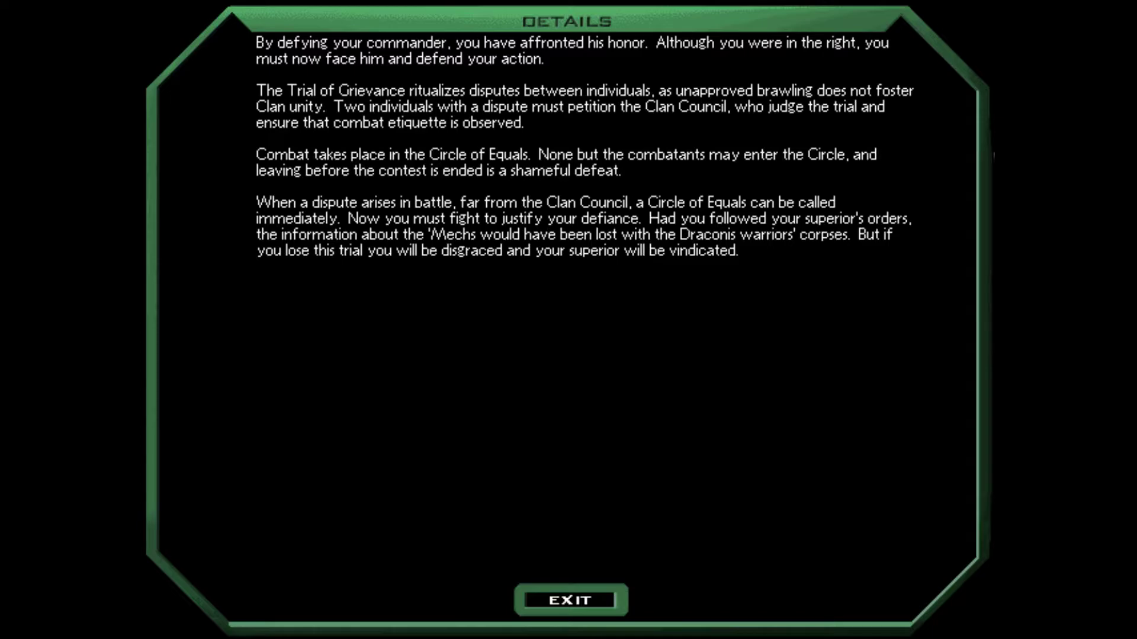
pyautogui.moveTo(754, 253)
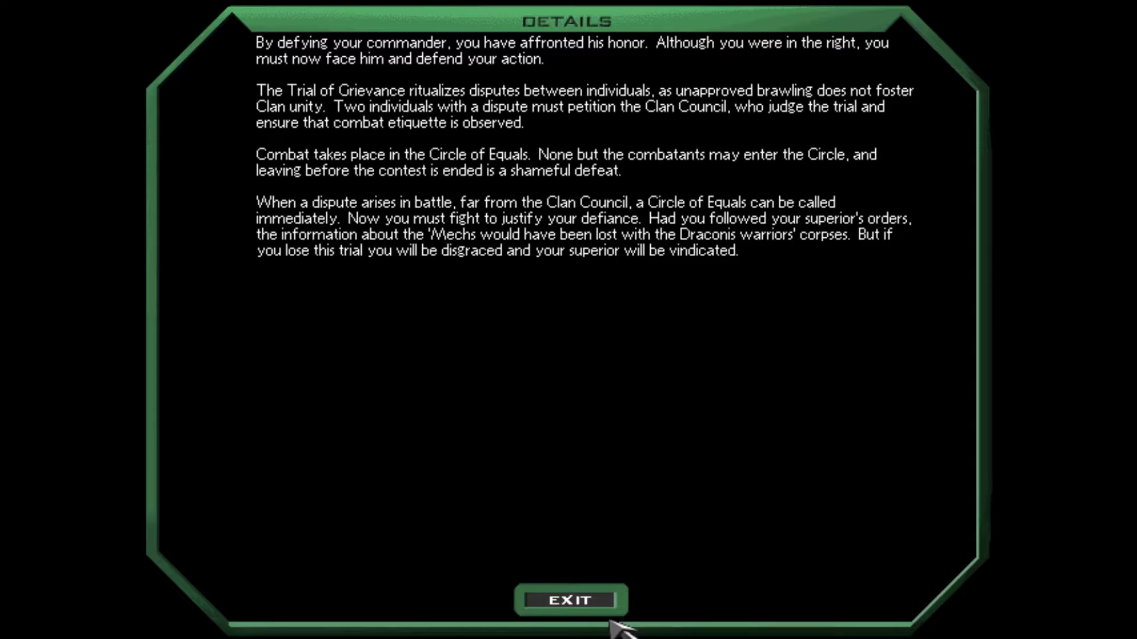
# Return to the briefing, review the Dire Wolf's loadout in the Mech Lab and launch the trial.
pyautogui.click(570, 599)
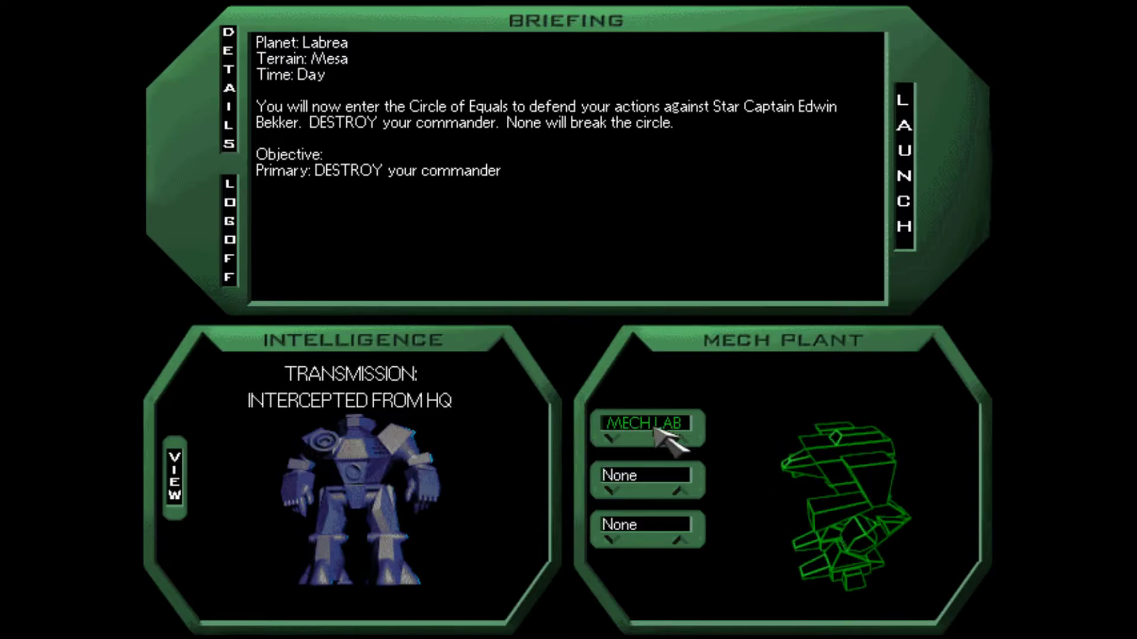
pyautogui.click(645, 424)
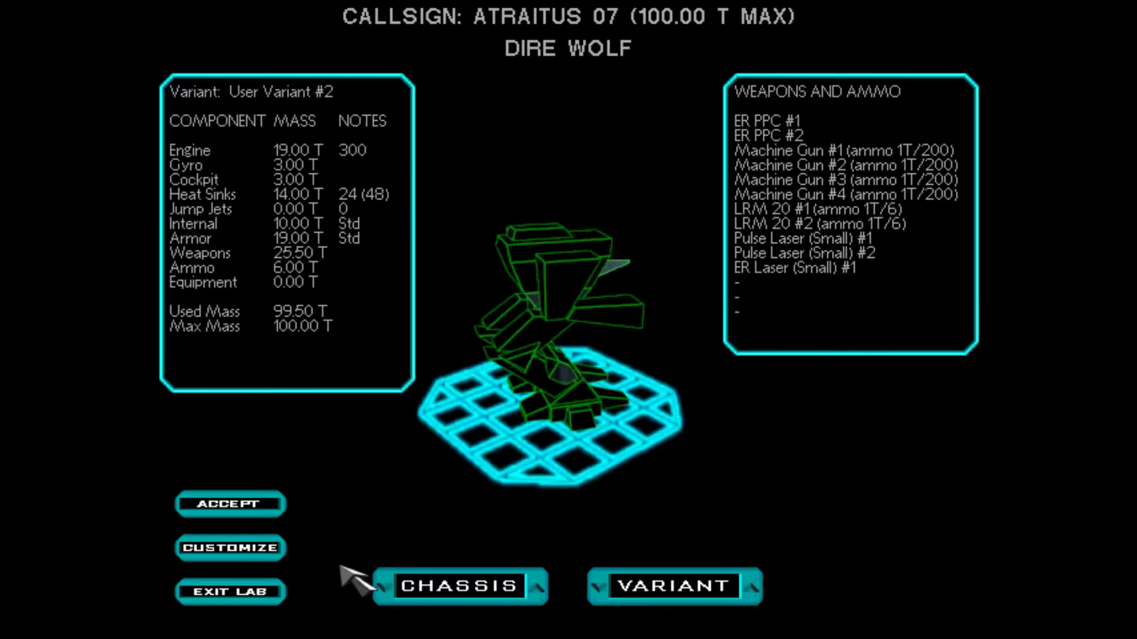
pyautogui.click(231, 502)
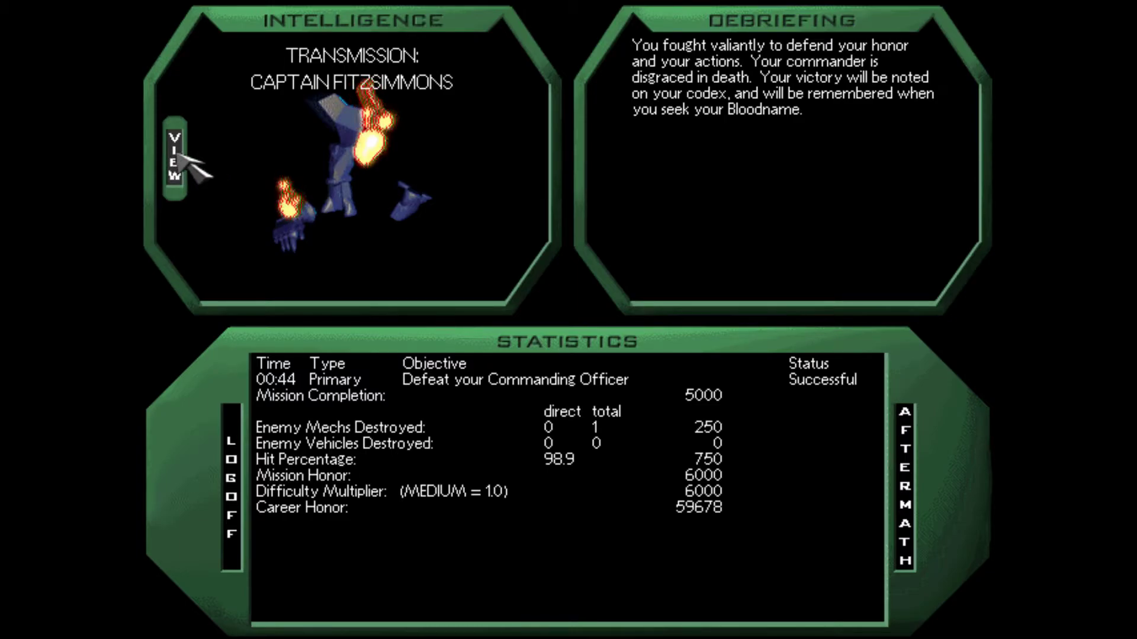
# Show Star Captain Bekker's wrecked Kodiak in the Labrea debriefing intelligence view.
pyautogui.click(174, 157)
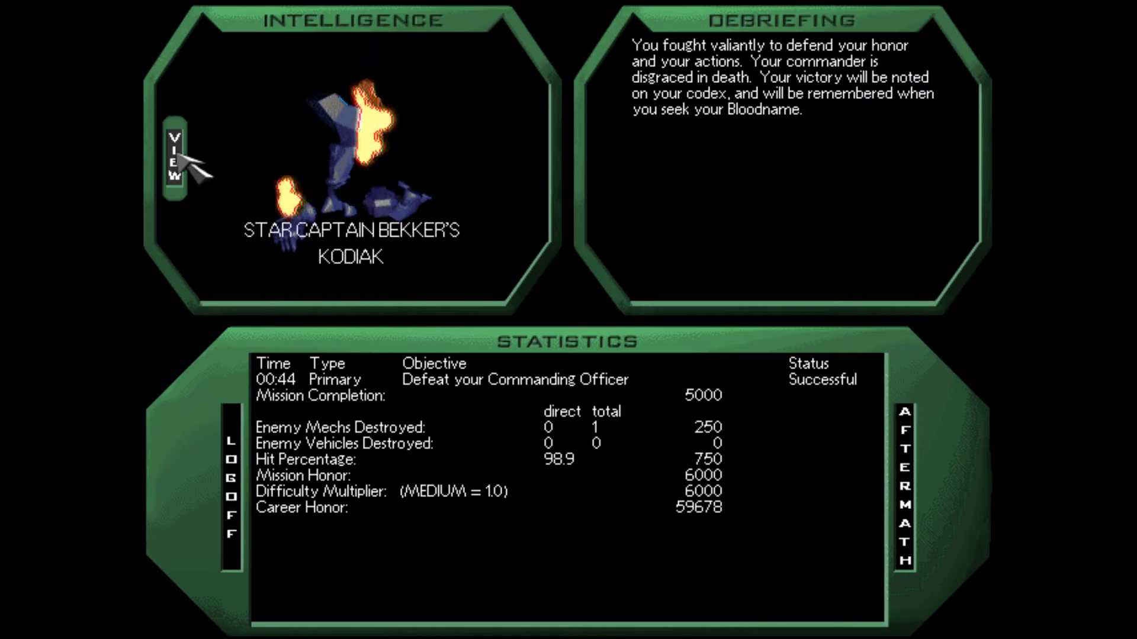
# Cycle intelligence to Captain Fitzsimmons's transmission and bring up the aftermath report naming Jeanette.
pyautogui.click(171, 160)
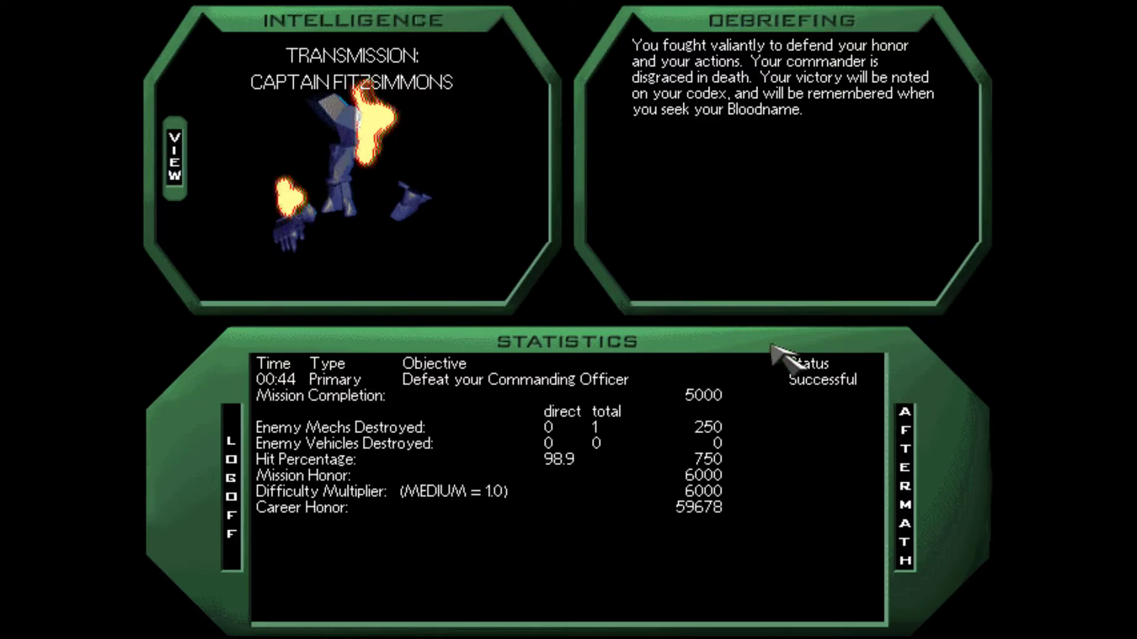
pyautogui.click(906, 492)
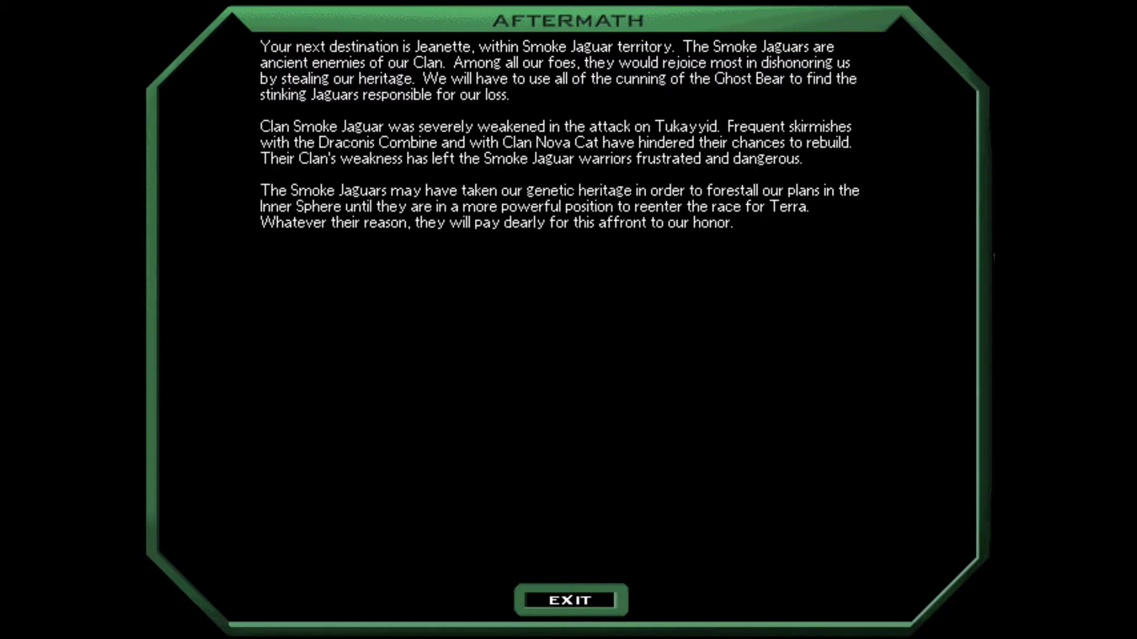
# Close the aftermath report and return to the Labrea debriefing statistics.
pyautogui.click(569, 599)
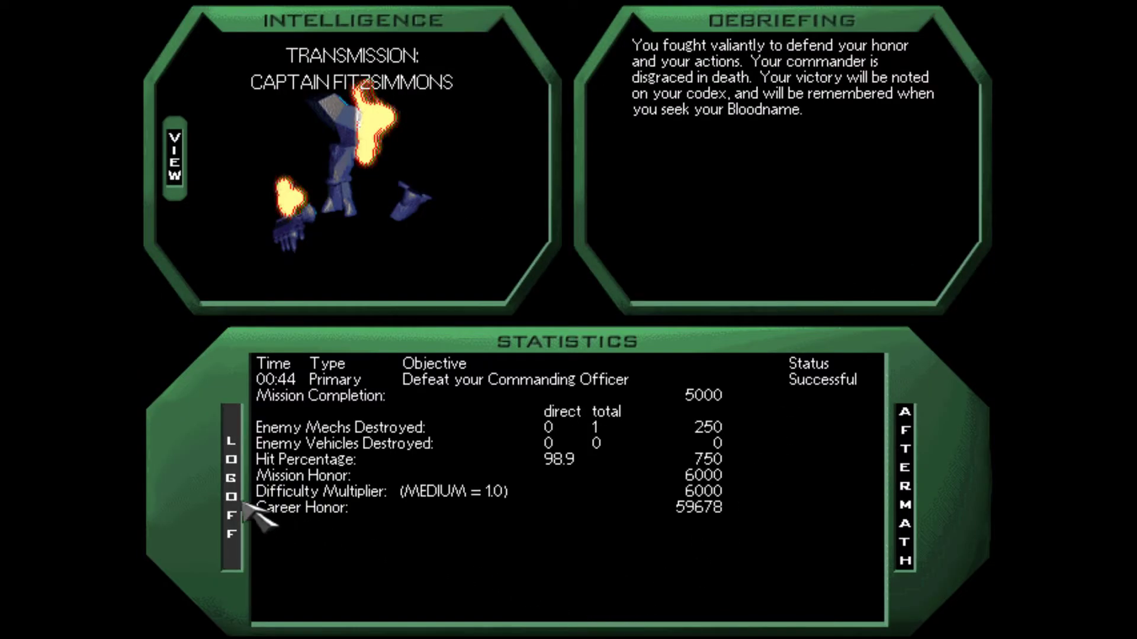
# Log off the debriefing and reach the Jeanette marsh briefing to inspect structures near Nav Point Alpha.
pyautogui.click(231, 479)
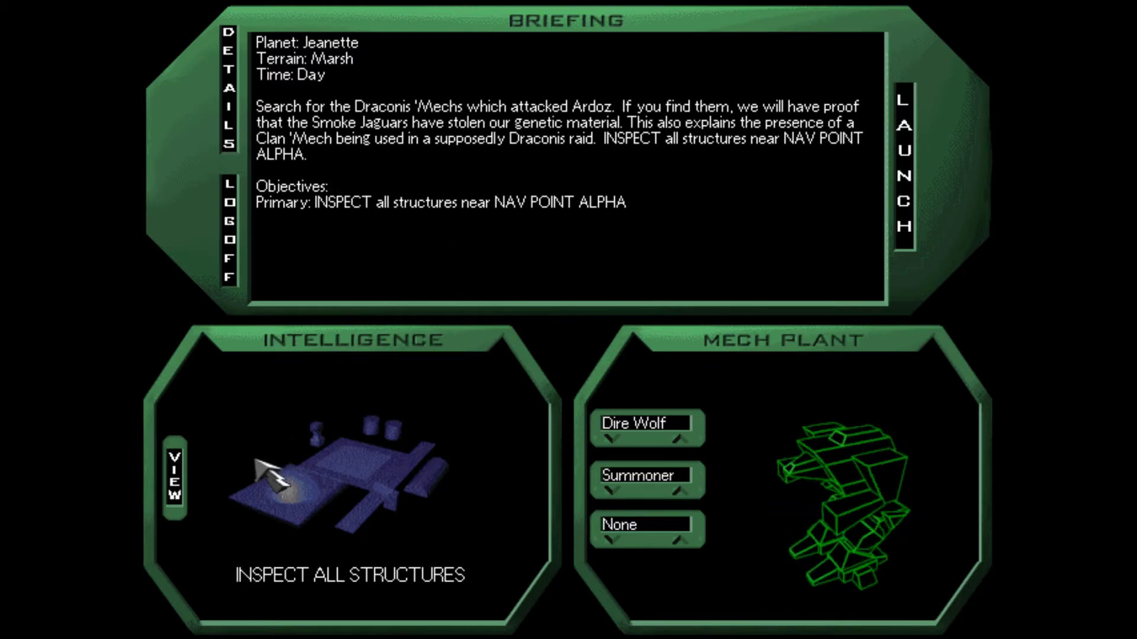
pyautogui.click(173, 478)
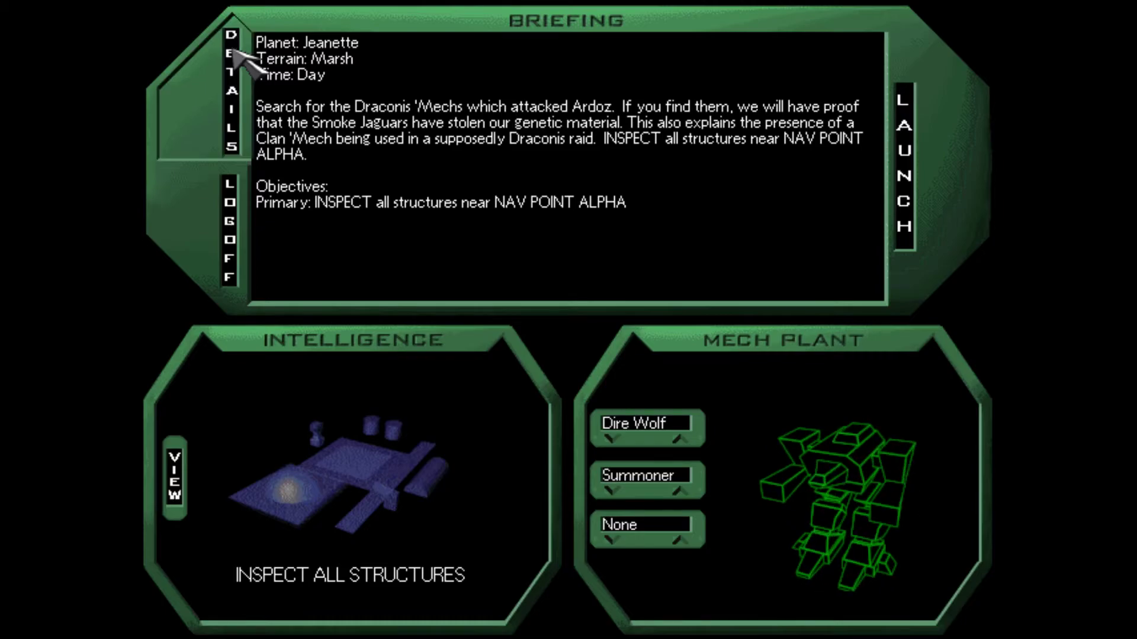
# Read the Jeanette landing base investigation background in the mission Details panel and close it.
pyautogui.click(231, 58)
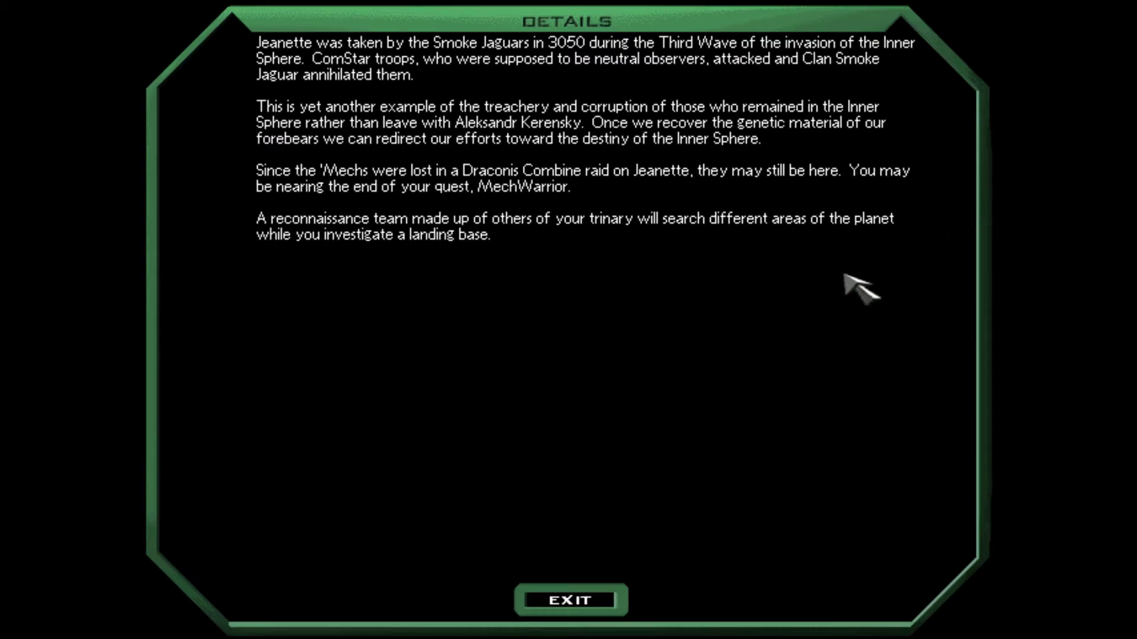
pyautogui.click(570, 599)
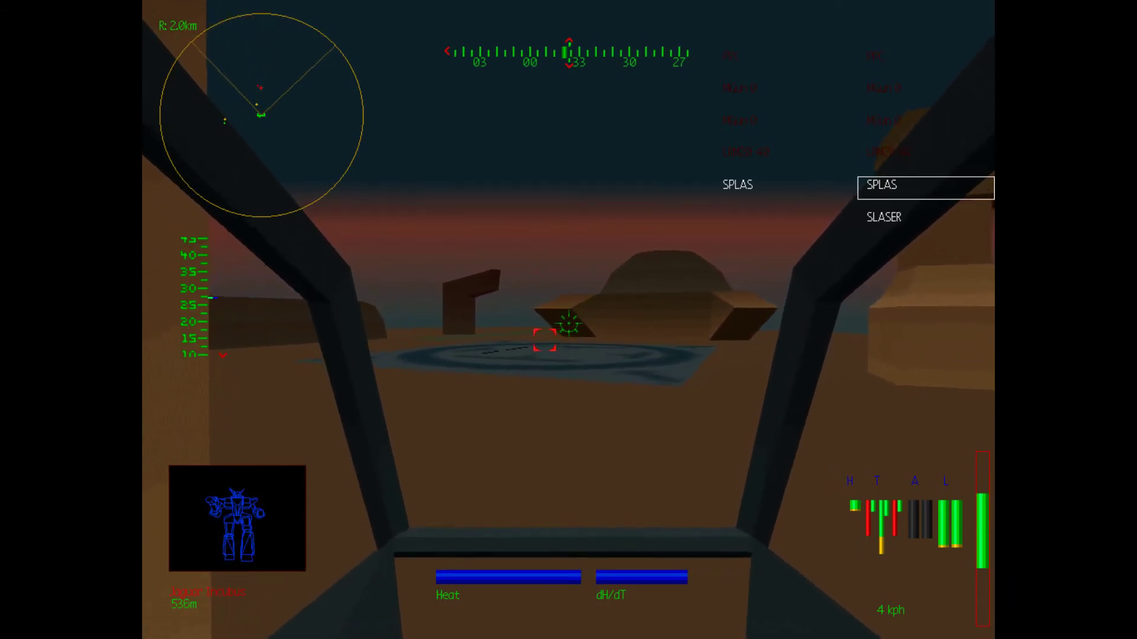
# Adjust throttle to bring the mech onto the circular landing pad for dust off.
pyautogui.press('w')
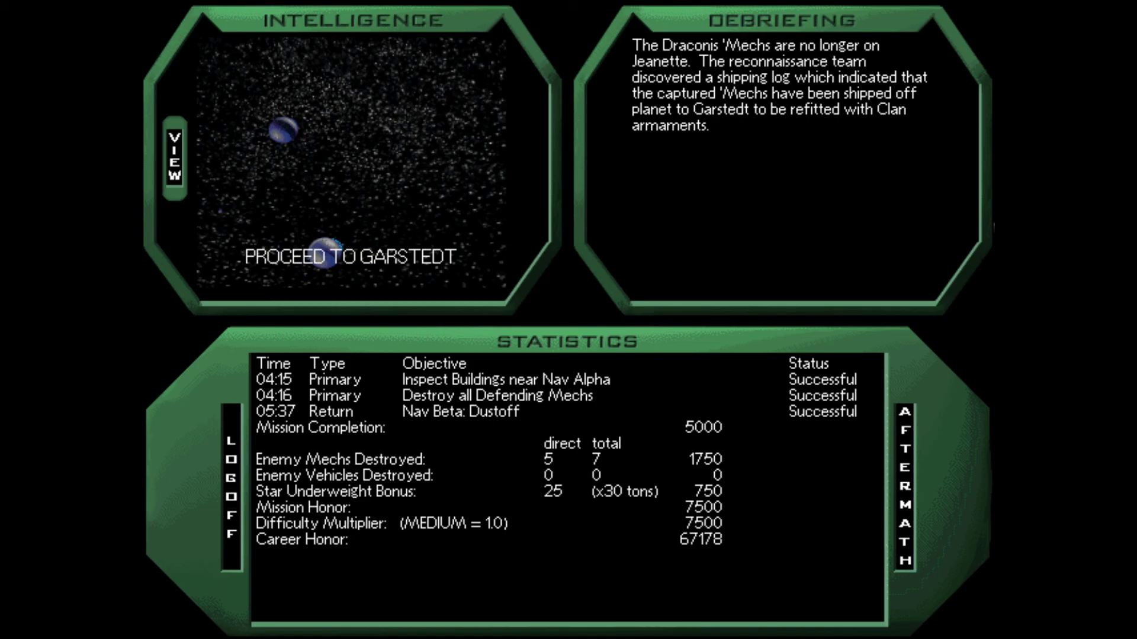
pyautogui.moveTo(283, 214)
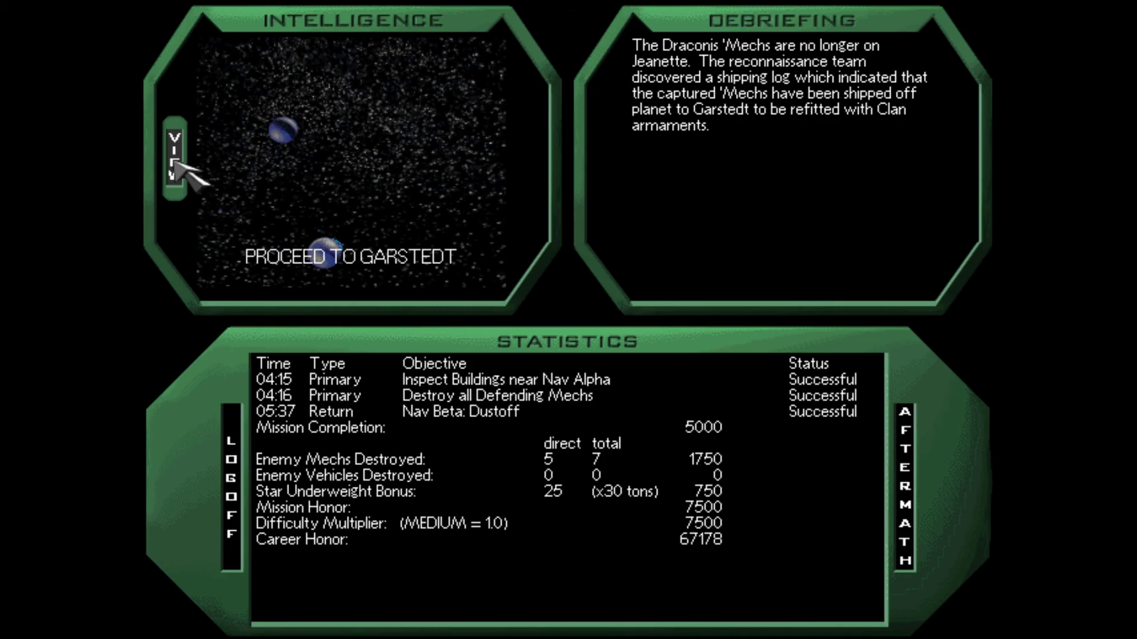
pyautogui.click(904, 485)
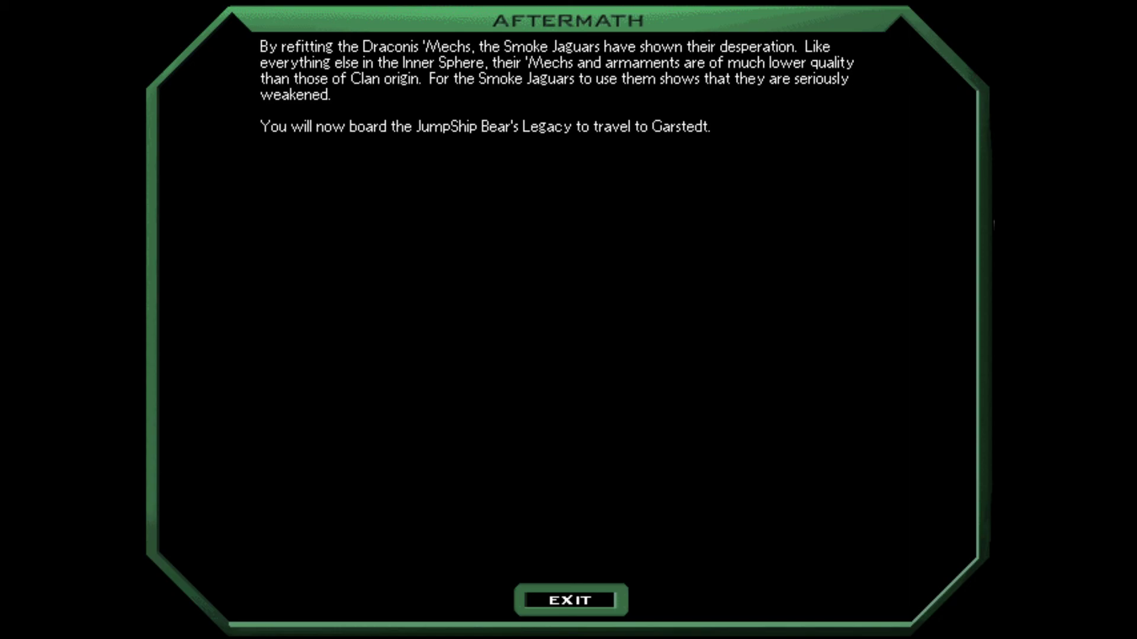
pyautogui.click(569, 600)
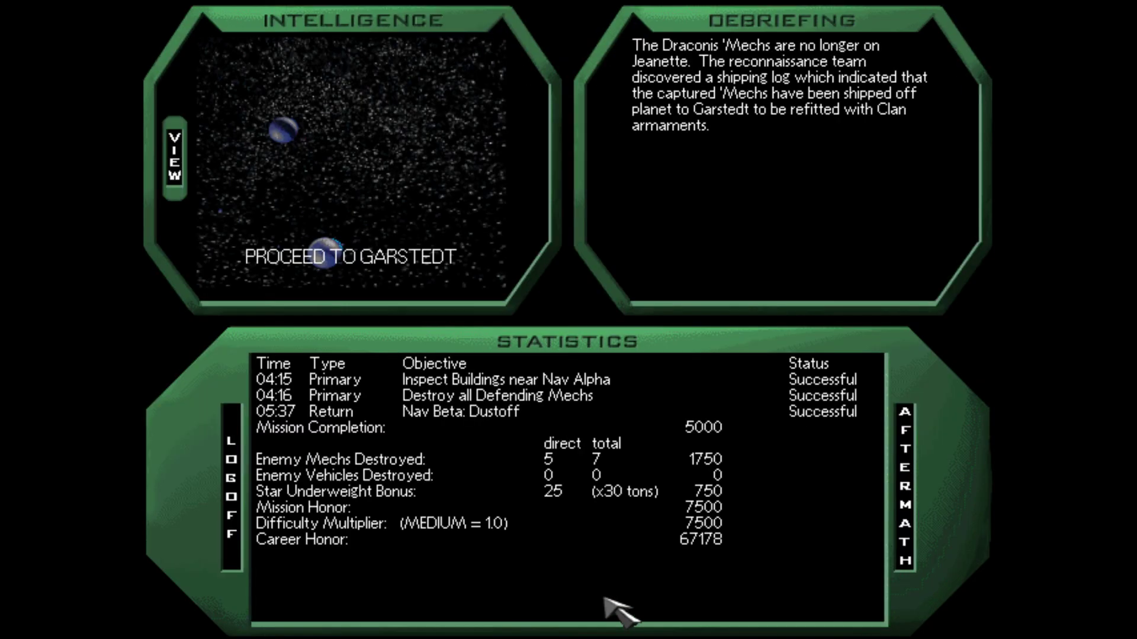